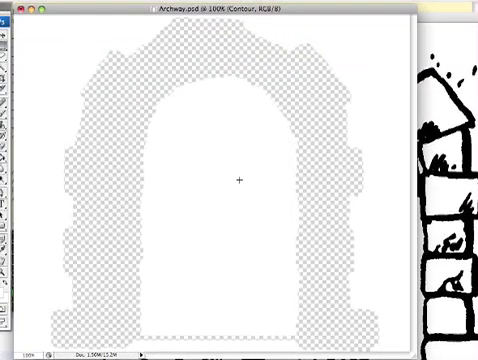
- Select the black archway shape by colour range and confirm the selection
left_click(170, 8)
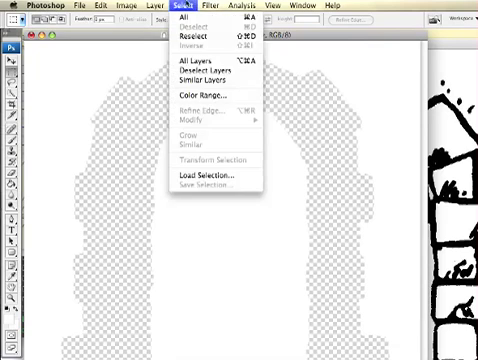
left_click(200, 96)
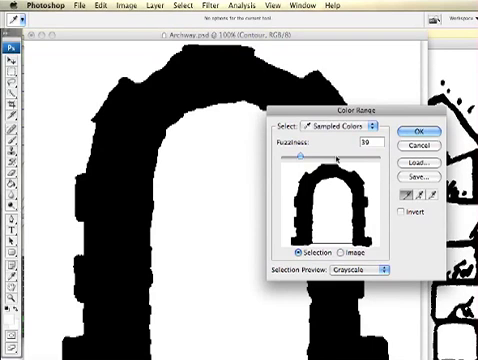
left_click(416, 132)
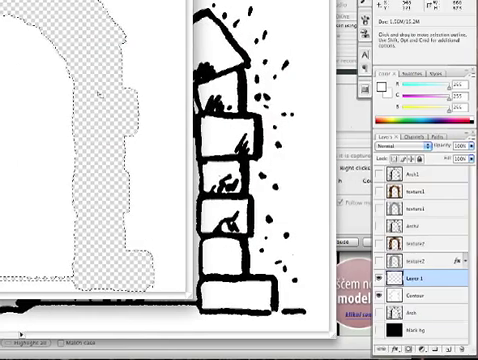
- Render a grey Clouds texture inside the archway selection on Layer 1
left_click(208, 8)
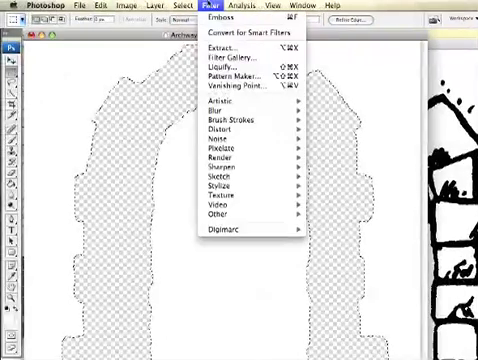
mouse_move(216, 160)
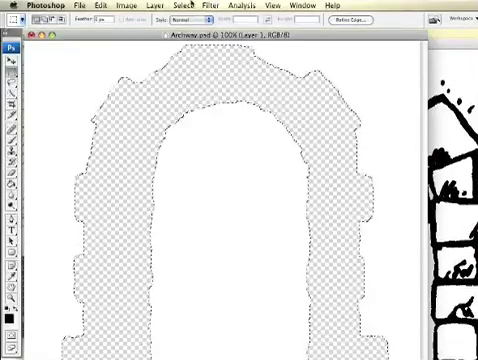
left_click(198, 8)
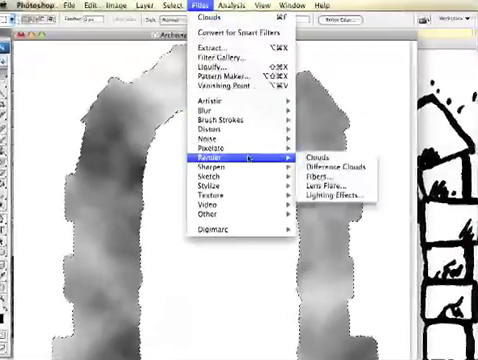
left_click(308, 156)
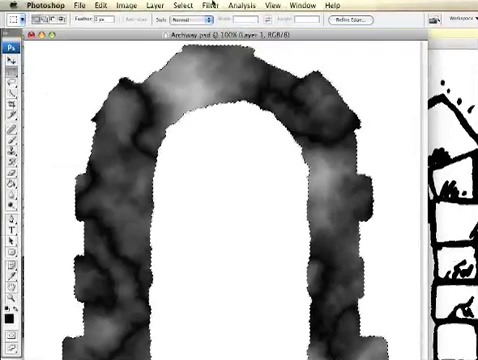
- Emboss the cloud fill into a rough carved-stone relief and confirm the settings
left_click(212, 6)
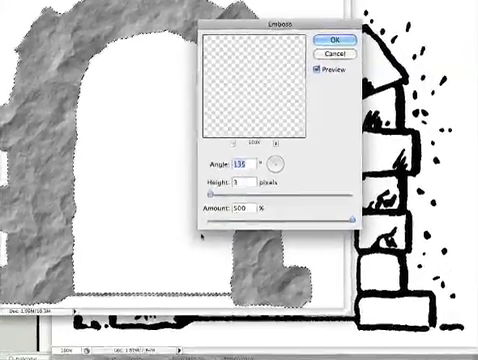
left_click(332, 32)
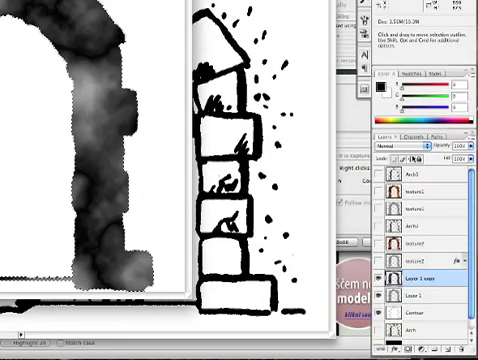
left_click(396, 146)
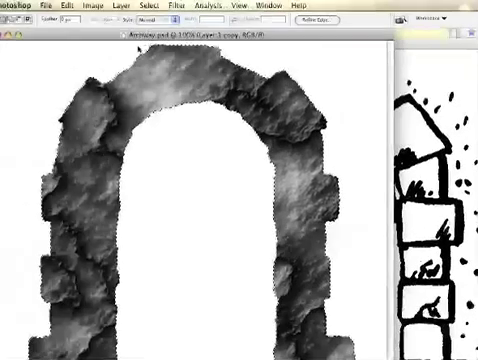
left_click(136, 4)
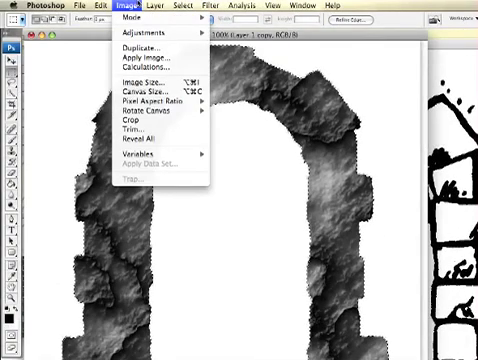
- Apply a colourising adjustment to tint the embossed stone a warm reddish-brown
left_click(156, 36)
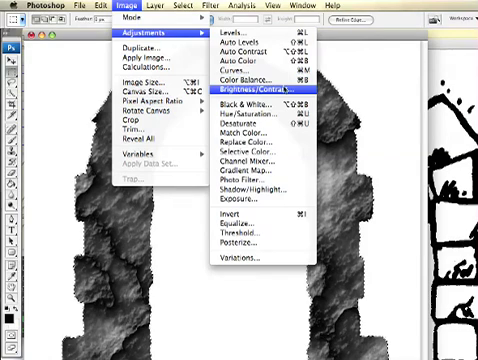
left_click(228, 80)
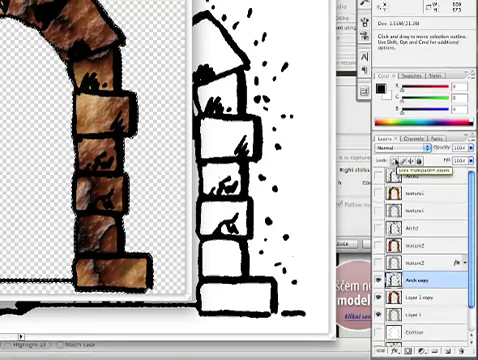
- Change the outline layer's blend mode so it overlays the brown stone archway
left_click(398, 160)
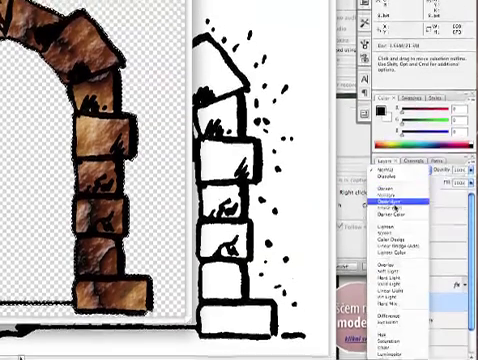